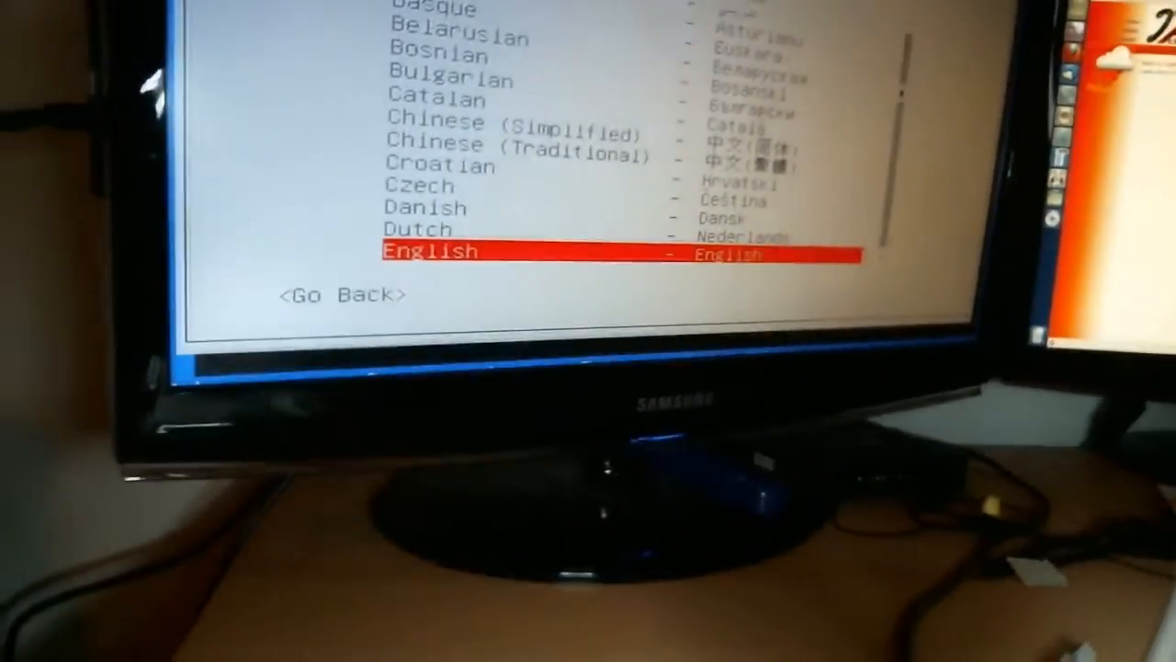
Accept English as the installation language and reach the country, territory or area list
key(up)
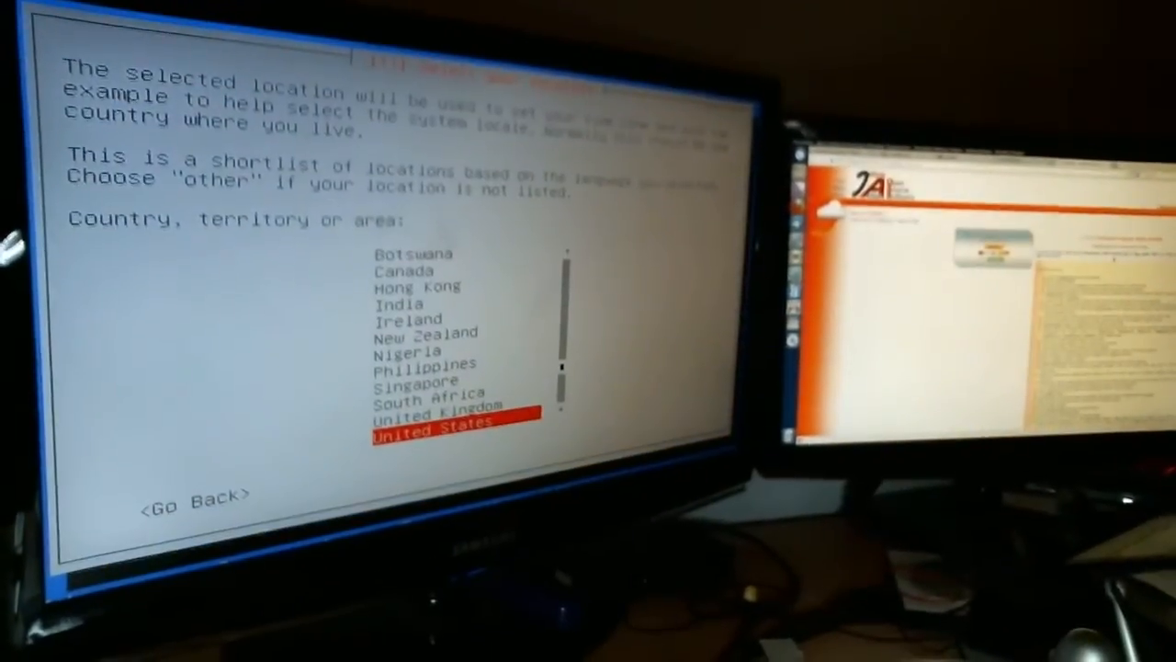
key(Up)
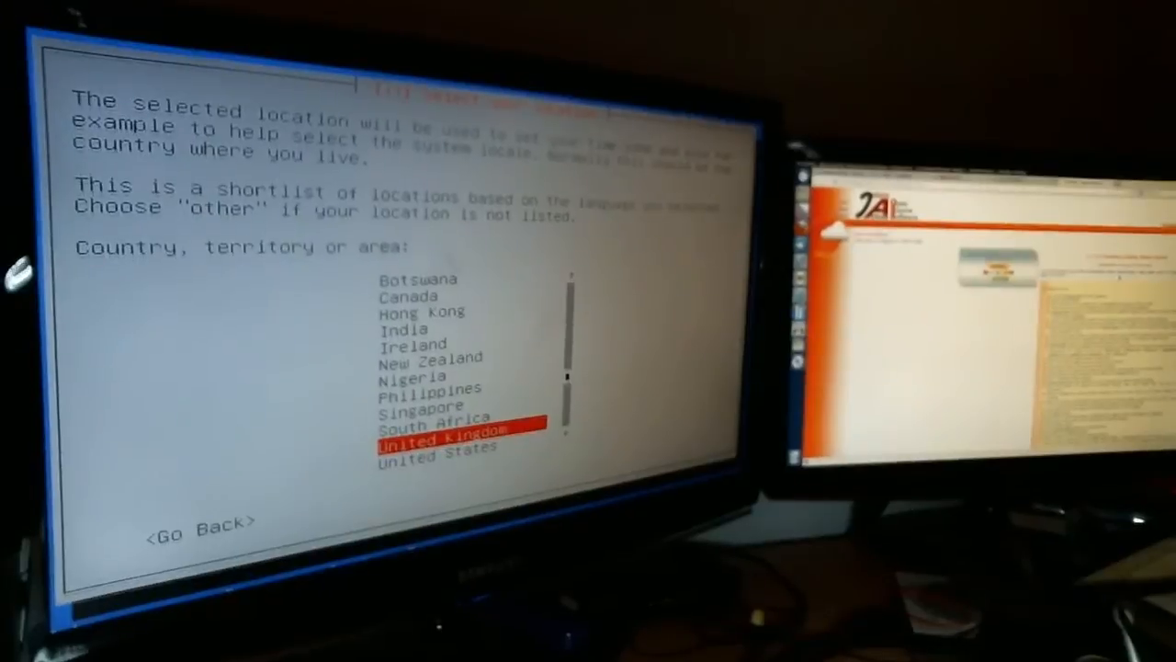
scroll(down, 3)
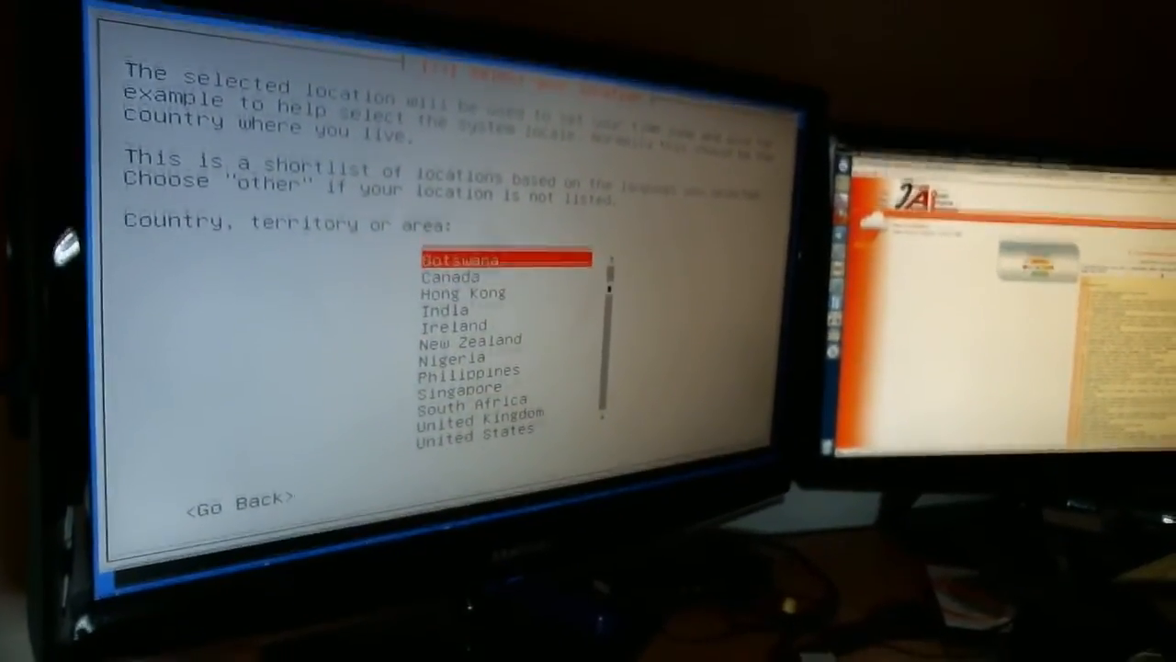
key(Down)
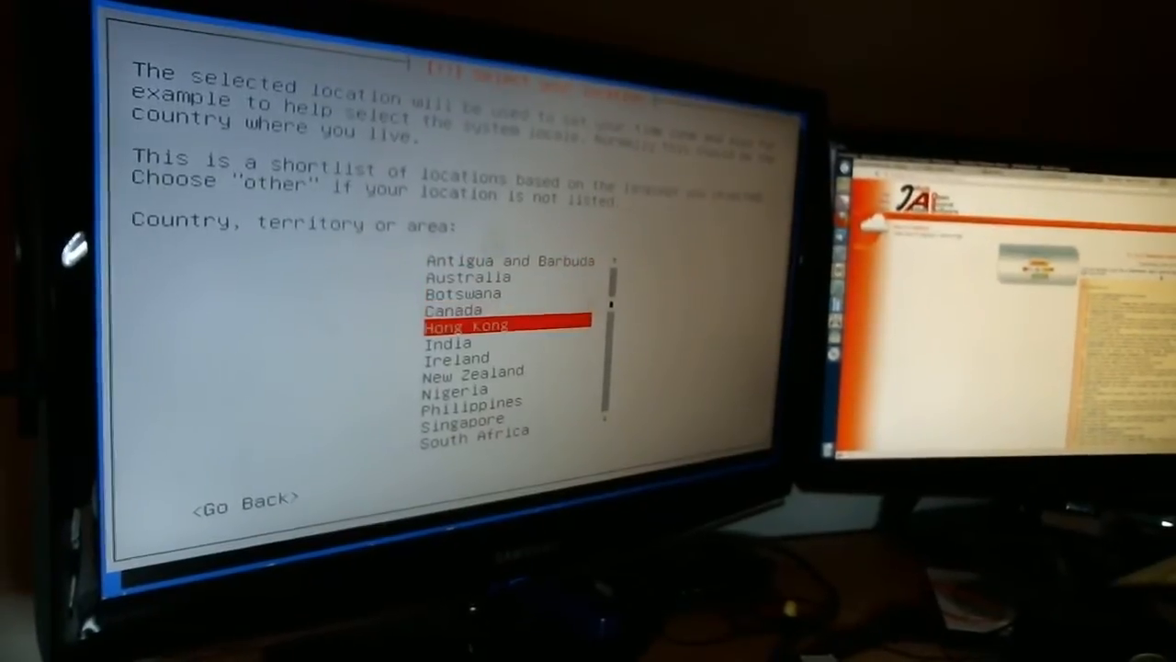
scroll(down, 3)
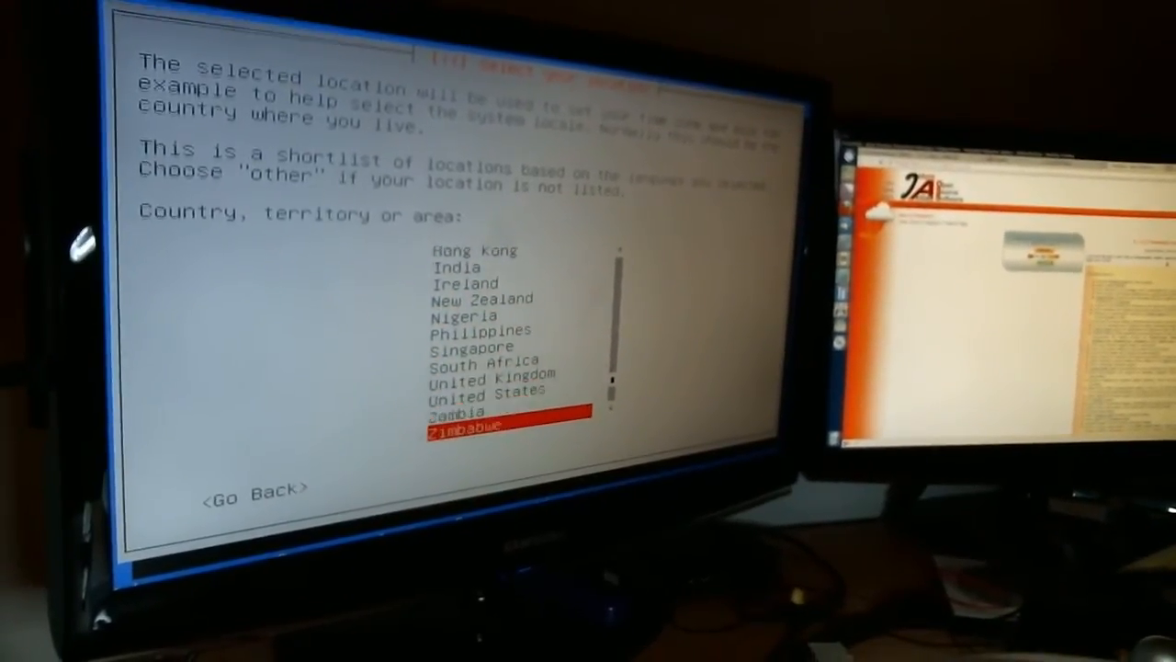
key(Down)
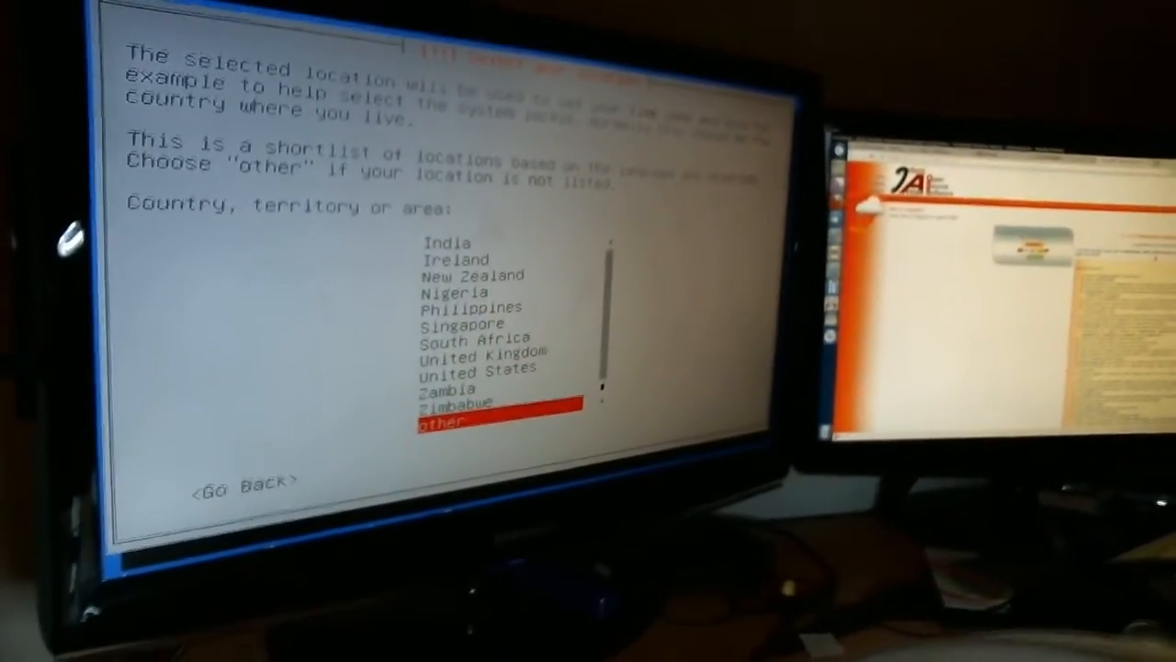